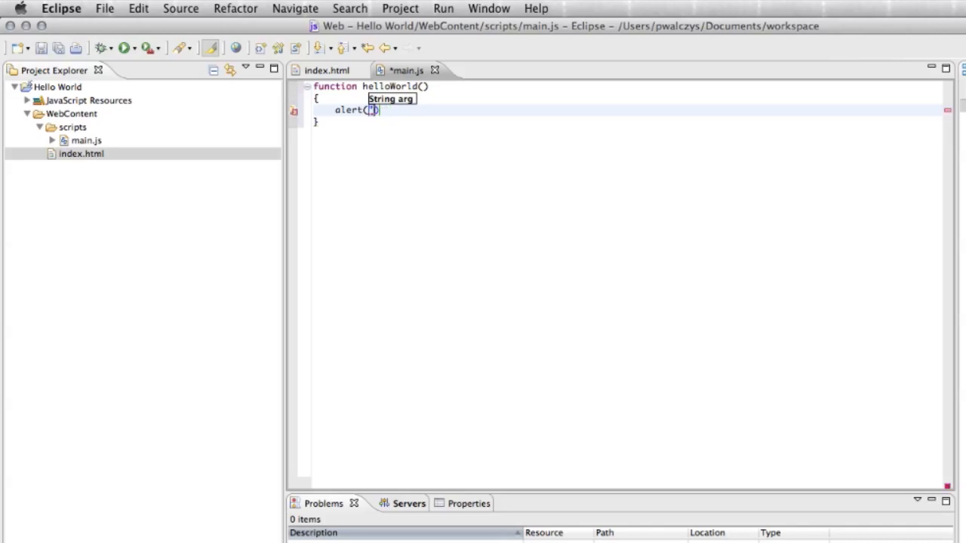
# Step: Fill alert() in helloWorld() with the text "Hello World" and save main.js
pyautogui.write('"Hello Wo')
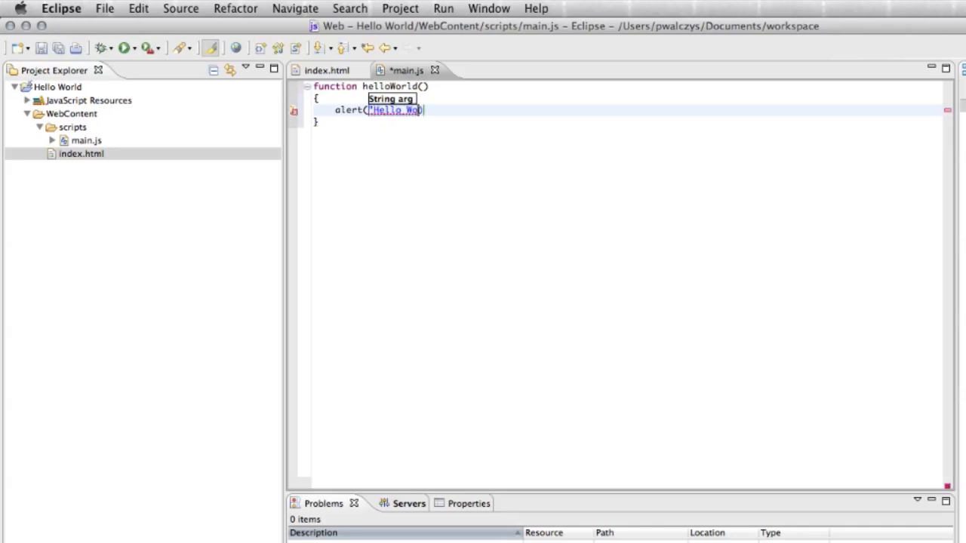
pyautogui.write('rld')
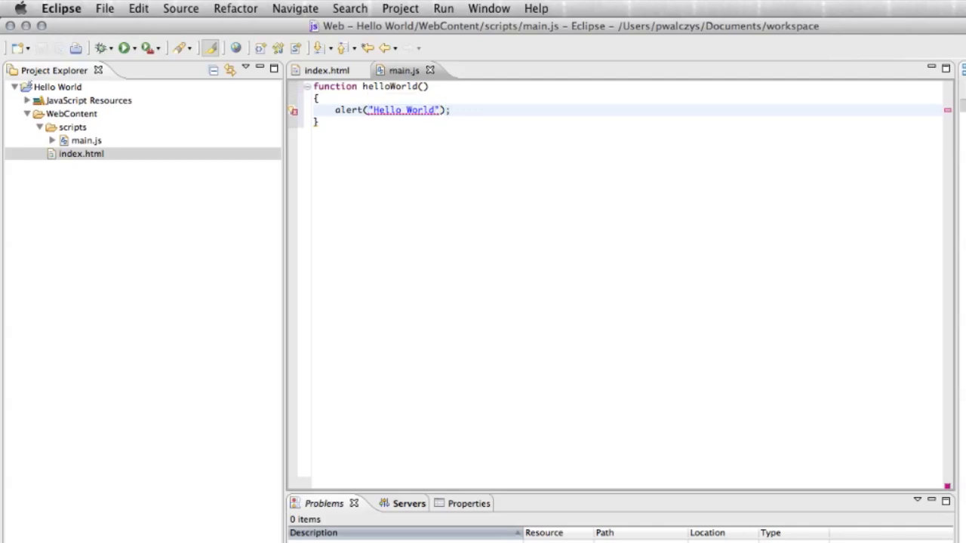
pyautogui.click(326, 71)
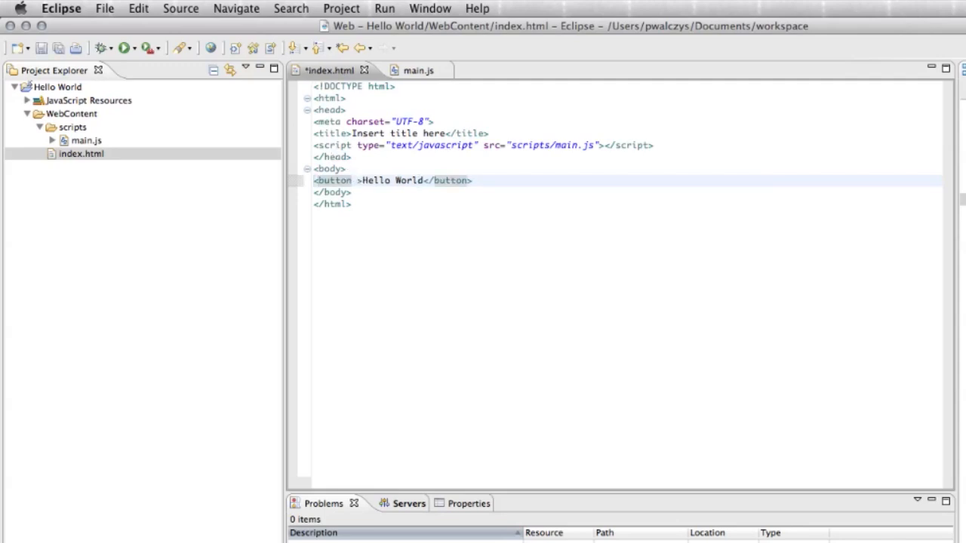
# Step: Add onclick="helloWorld()" to the button tag via content assist and save index.html
pyautogui.click(356, 181)
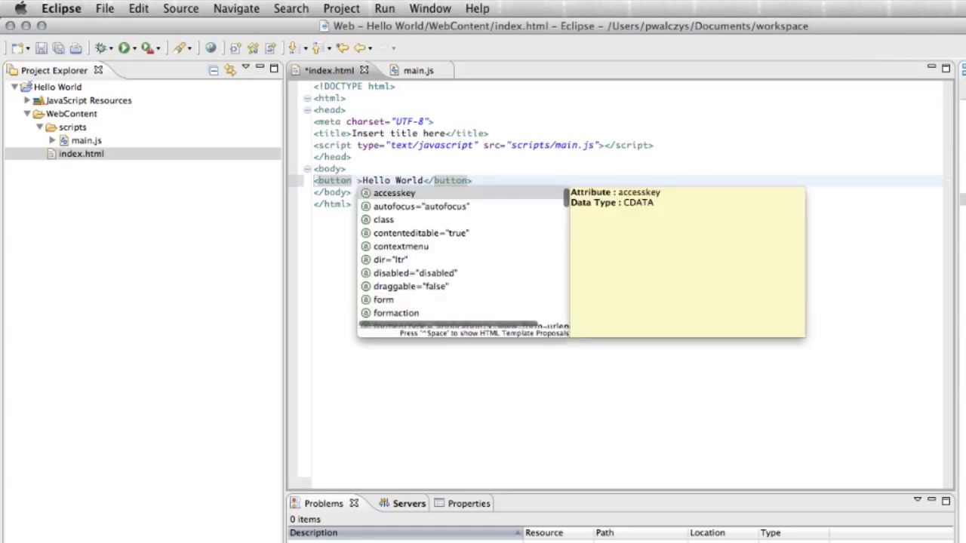
pyautogui.write('on')
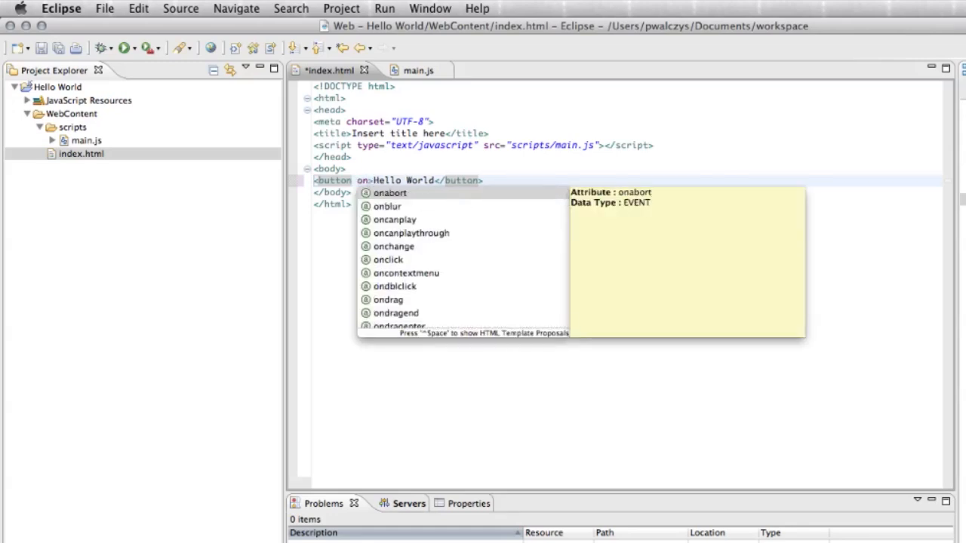
pyautogui.write('click="')
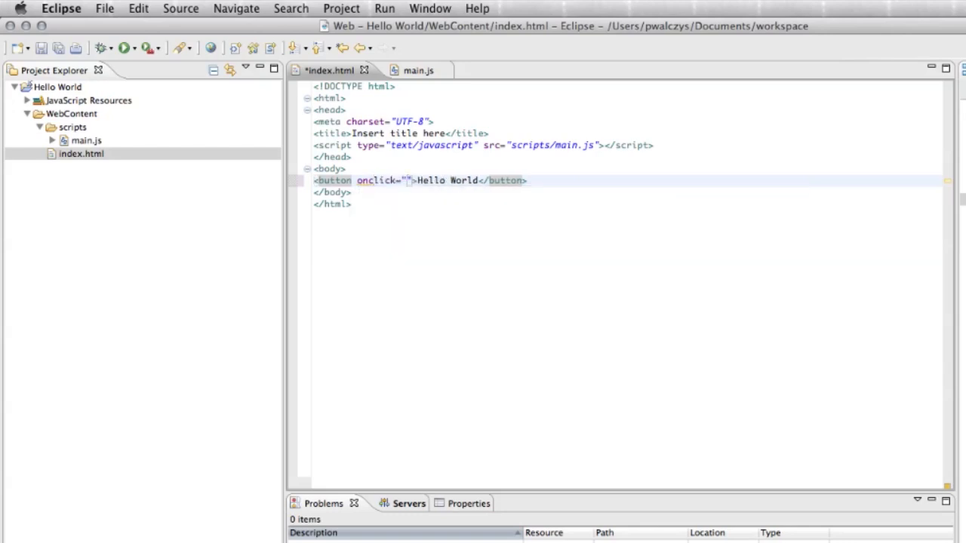
pyautogui.write('h')
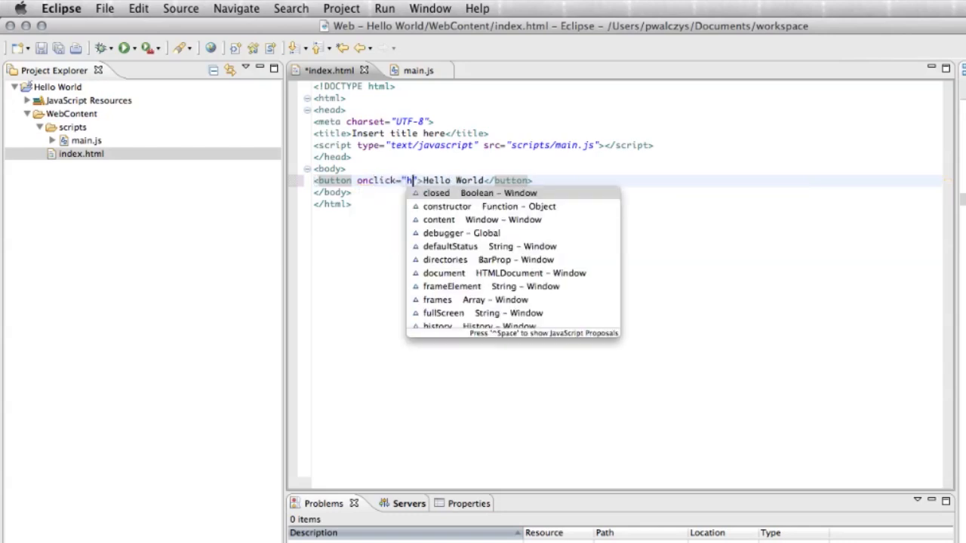
pyautogui.write('elloWorld(')
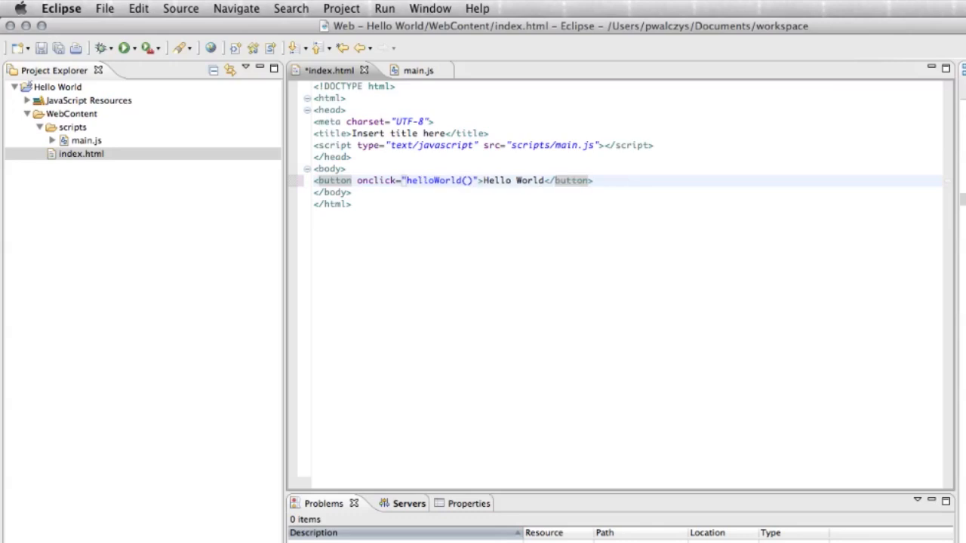
pyautogui.press('cmd+s')
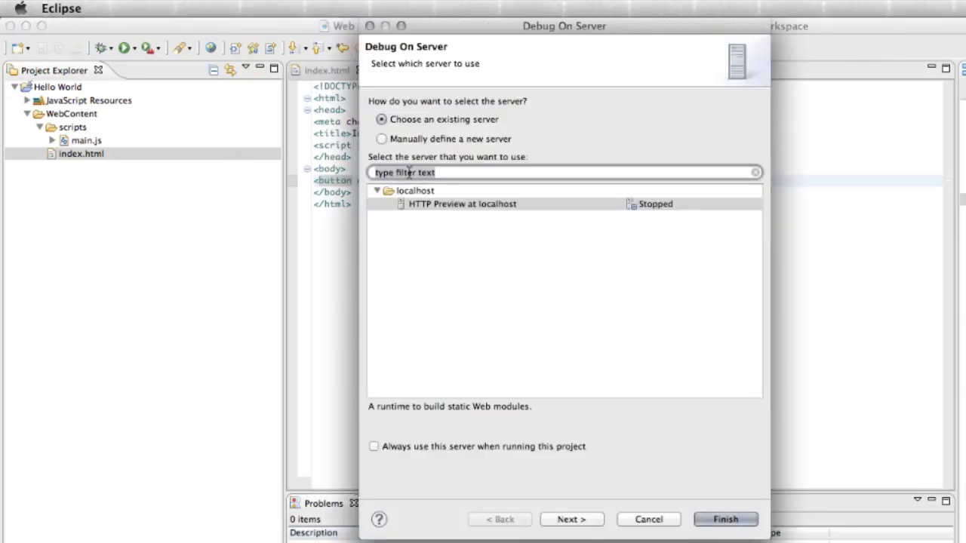
# Step: Debug on HTTP Preview at localhost, always using it, and allow incoming connections
pyautogui.click(462, 204)
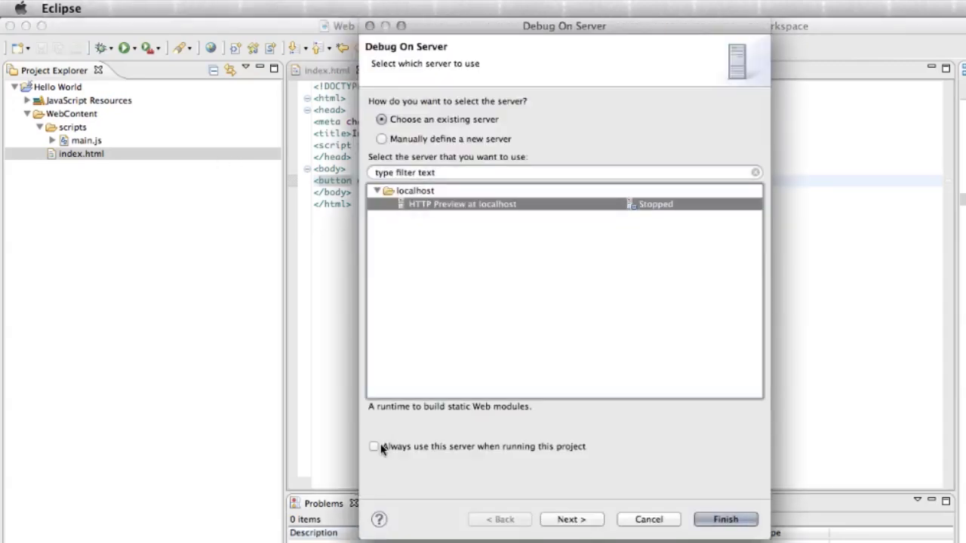
pyautogui.click(374, 447)
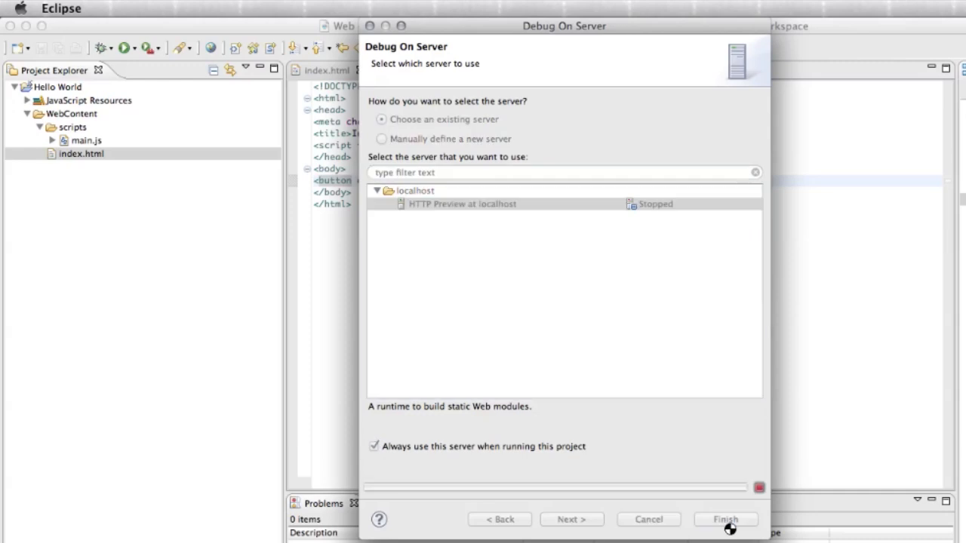
pyautogui.click(724, 519)
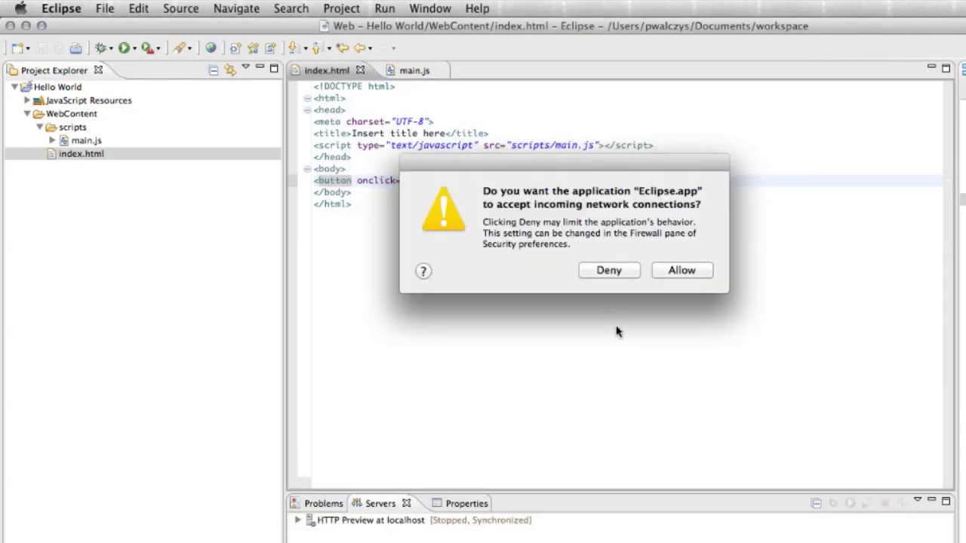
pyautogui.click(681, 271)
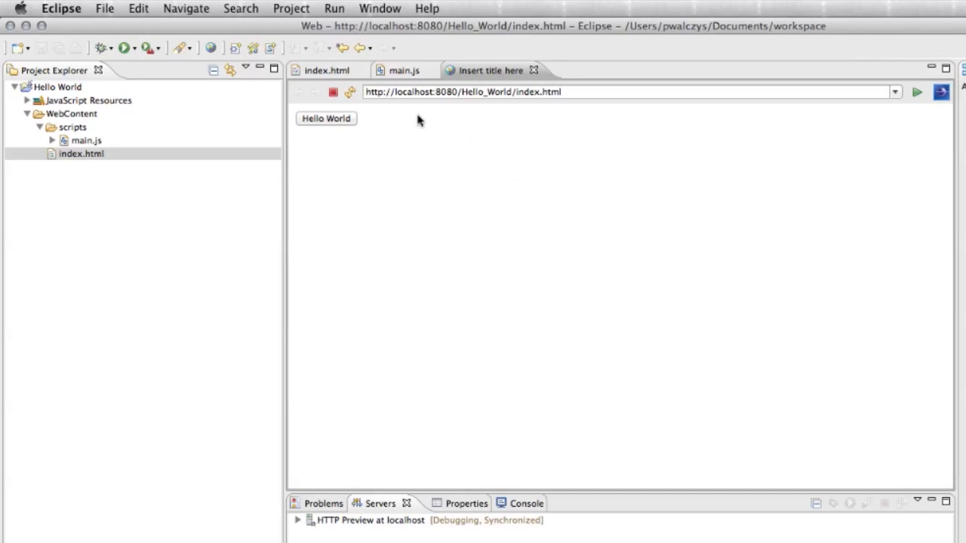
pyautogui.moveTo(400, 185)
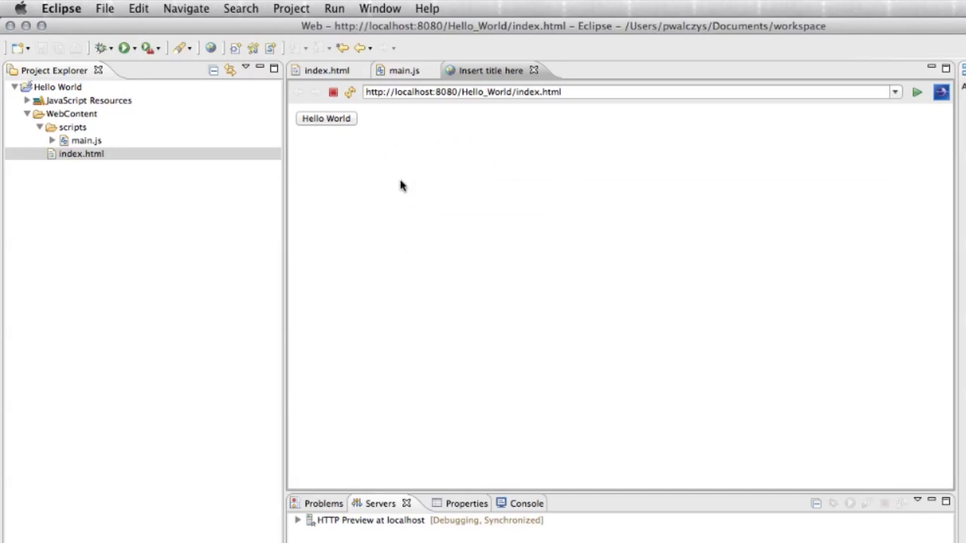
pyautogui.moveTo(341, 171)
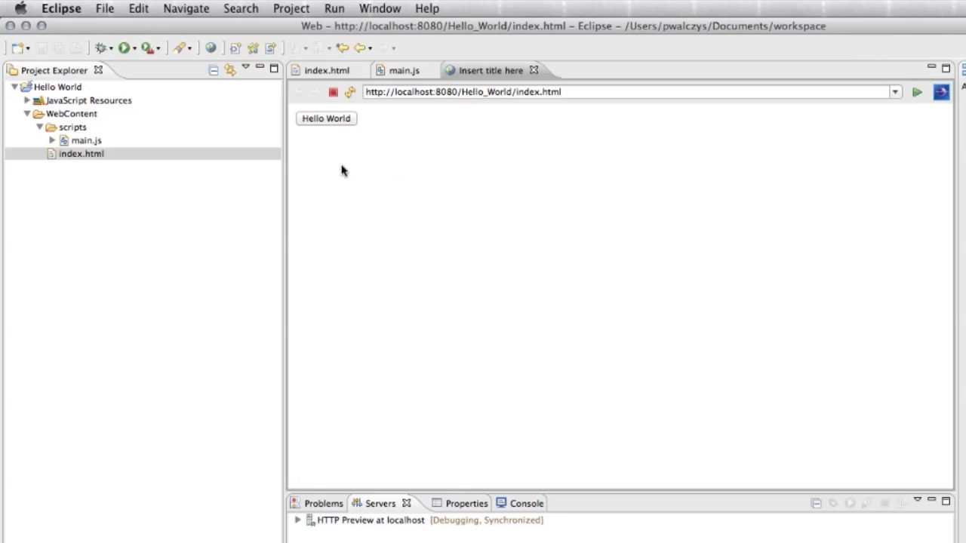
pyautogui.click(326, 118)
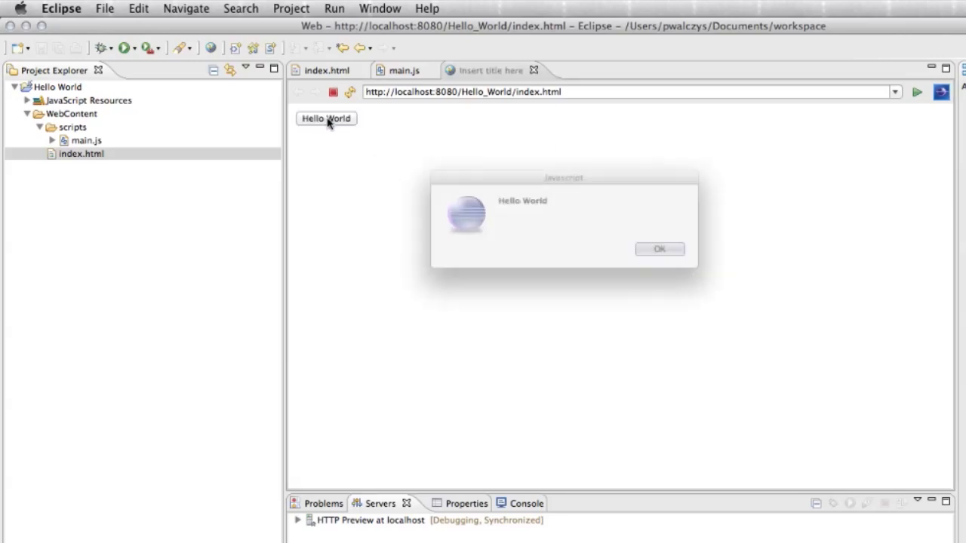
pyautogui.click(658, 249)
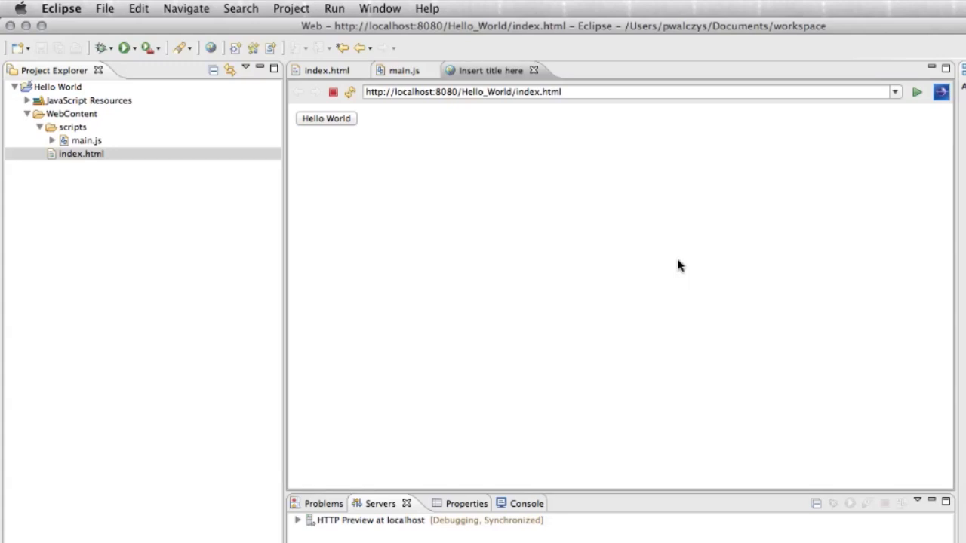
pyautogui.moveTo(476, 203)
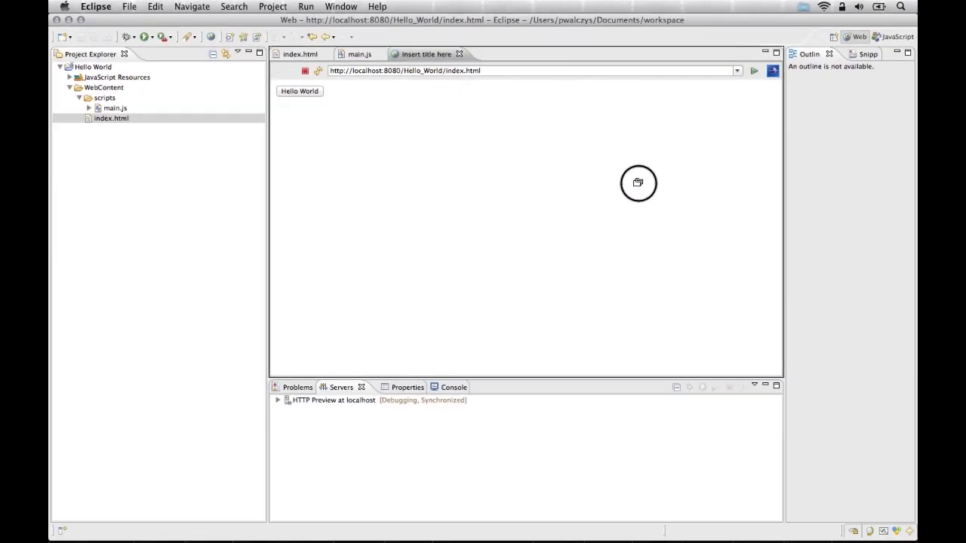
pyautogui.moveTo(764, 194)
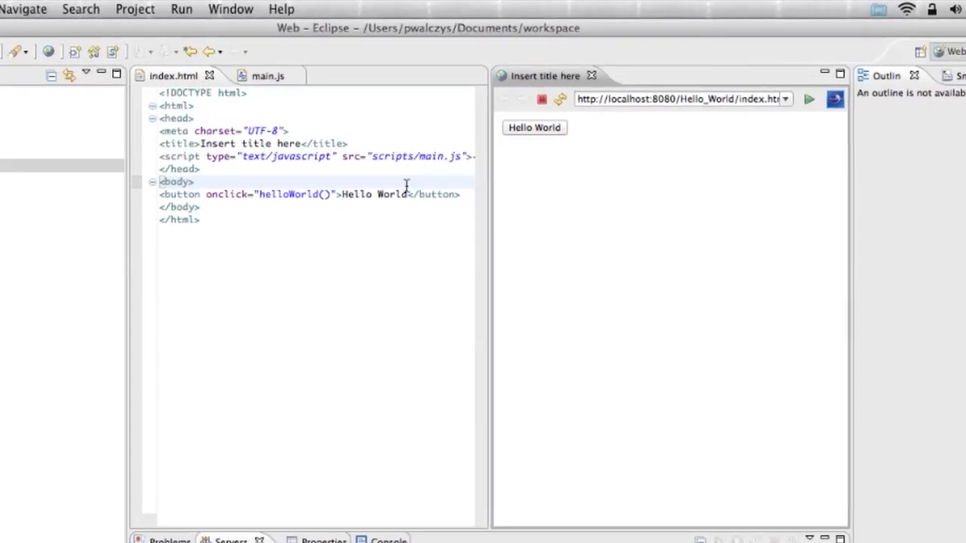
# Step: Focus the index.html source editor beside the split browser preview
pyautogui.click(371, 193)
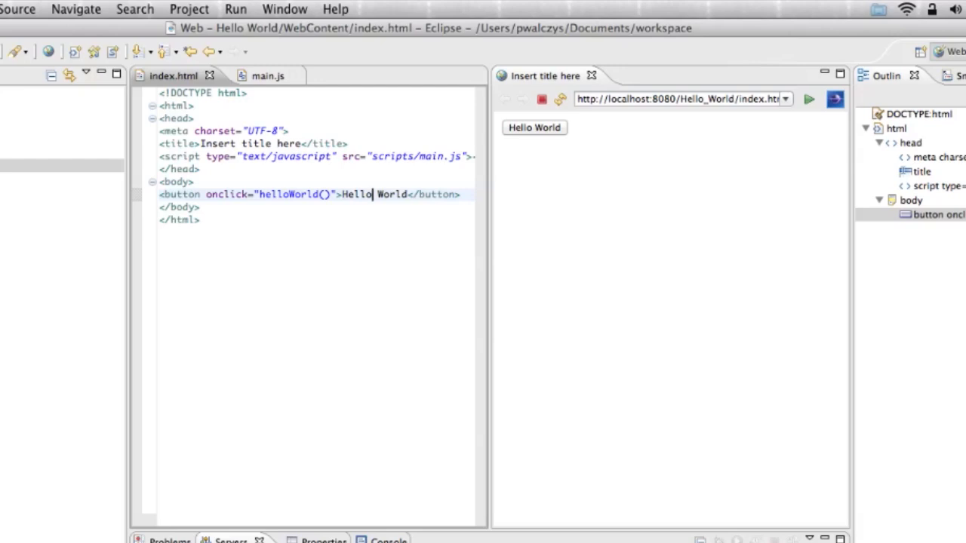
pyautogui.moveTo(698, 275)
pyautogui.write('brows')
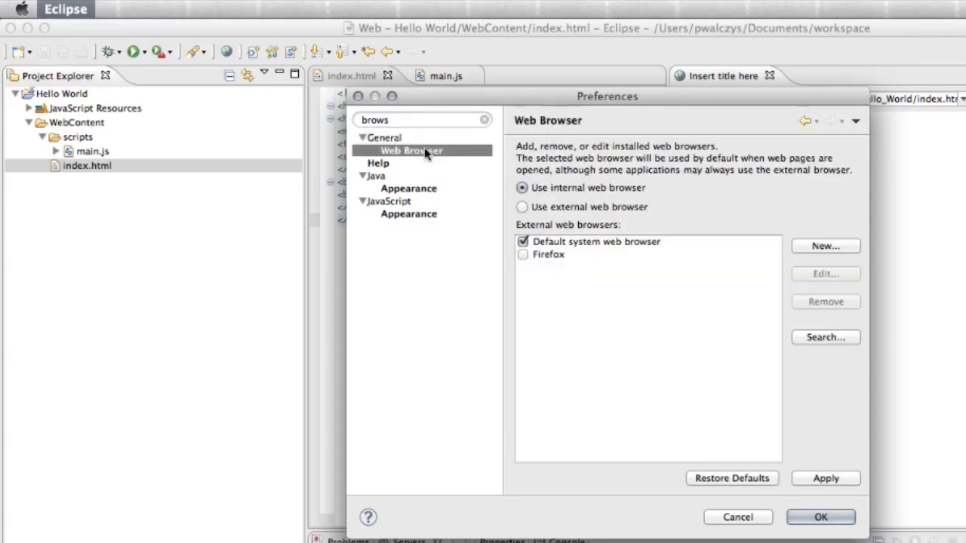
pyautogui.moveTo(589, 217)
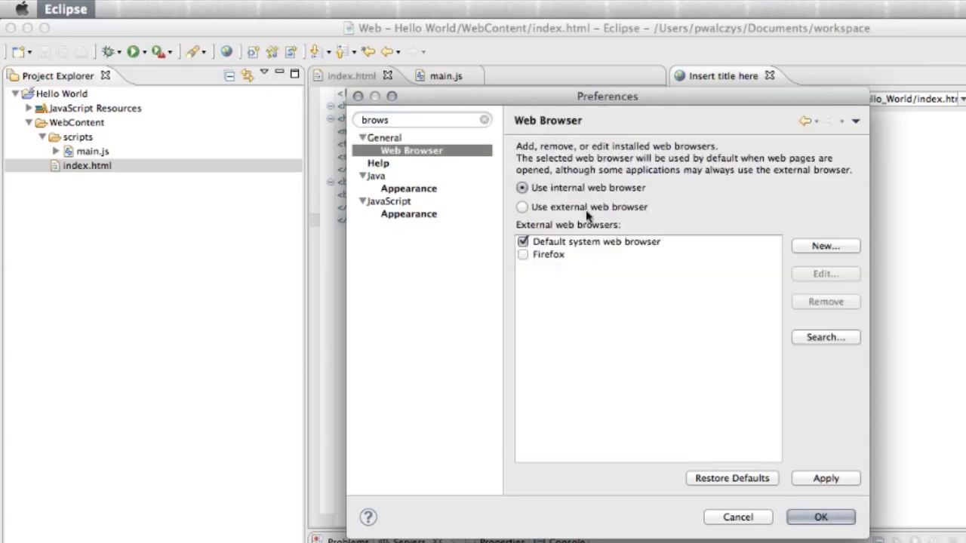
# Step: Set the Web Browser preference to Use external web browser and confirm with OK
pyautogui.click(522, 207)
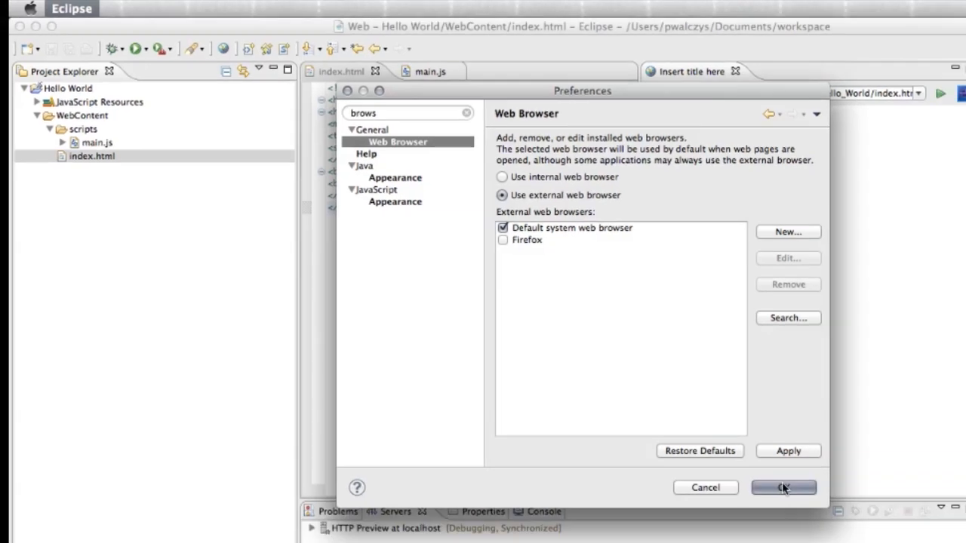
pyautogui.click(784, 488)
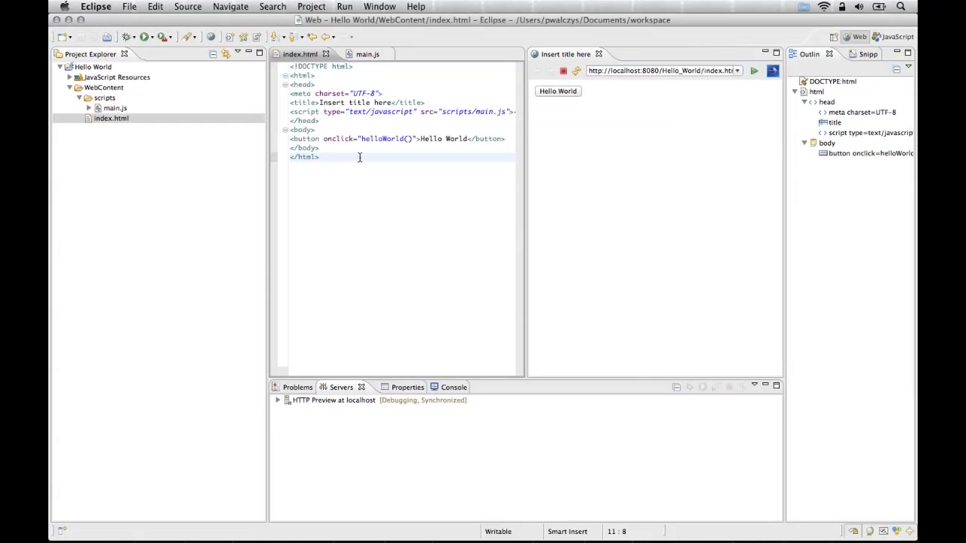